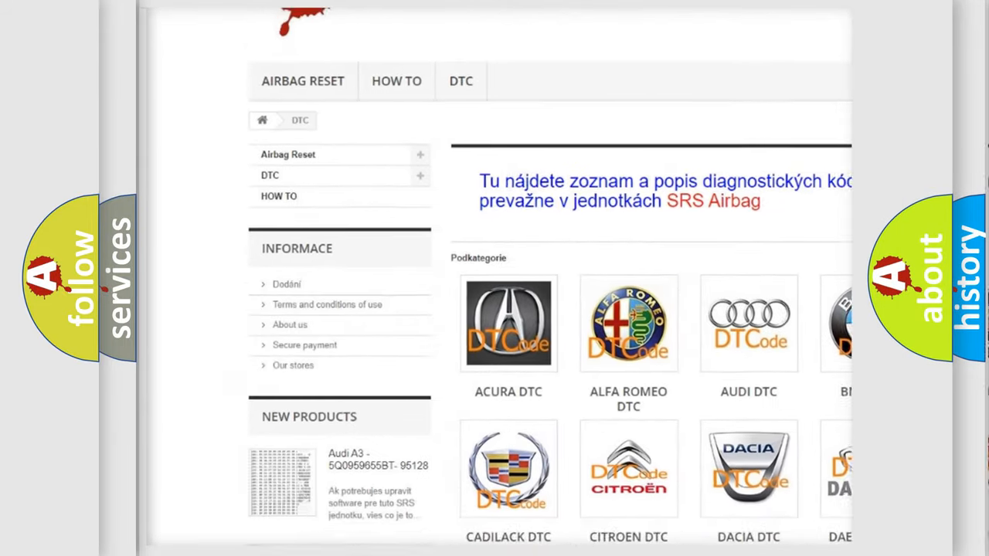
scroll(down, 3)
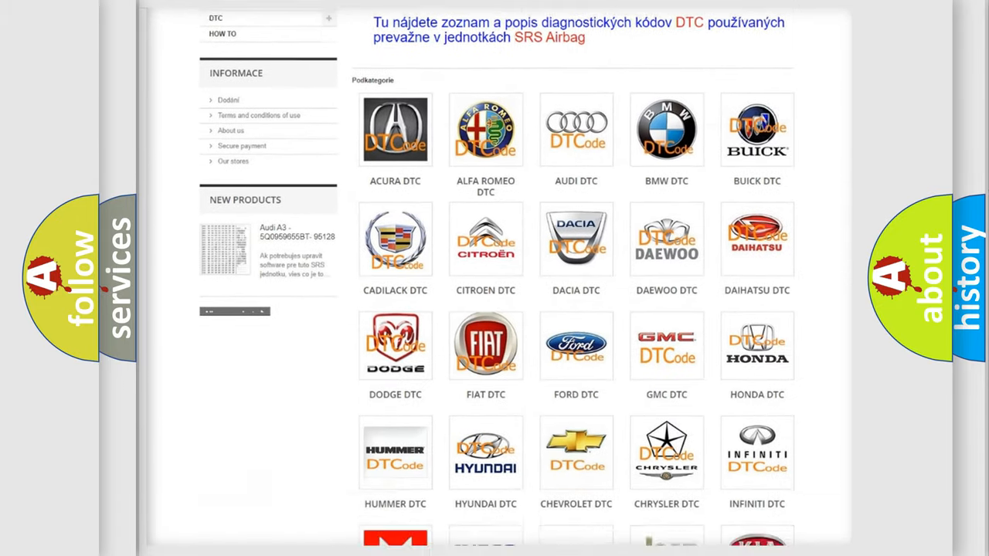
scroll(down, 3)
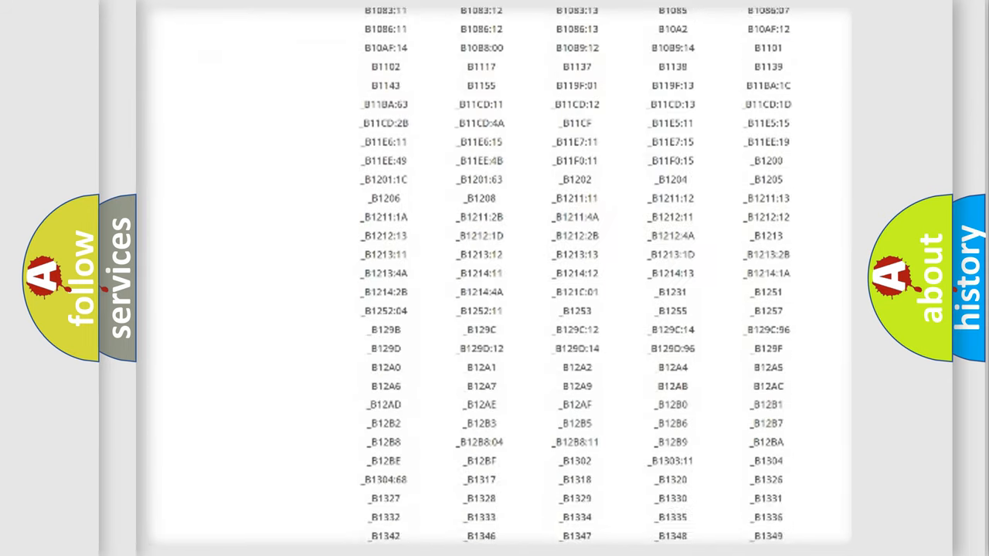
scroll(down, 3)
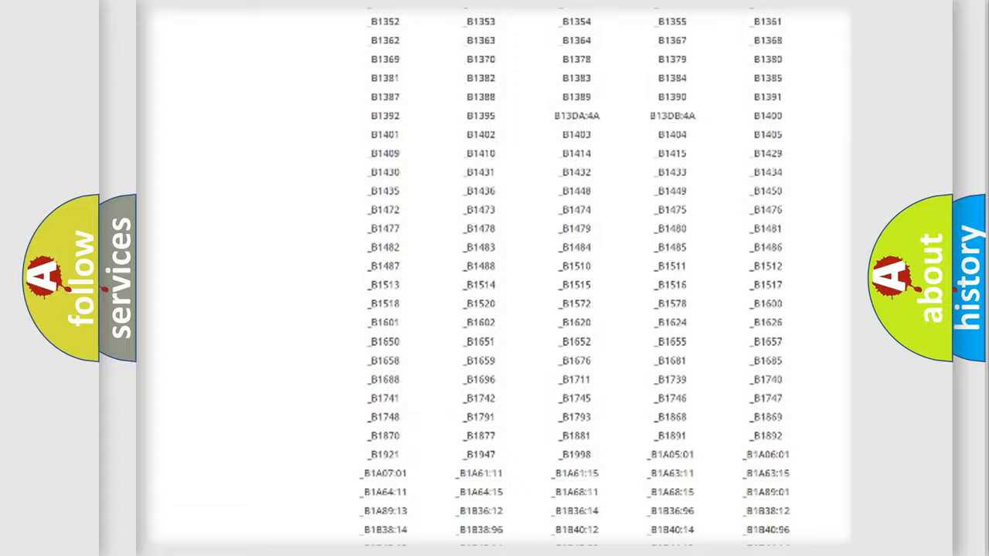